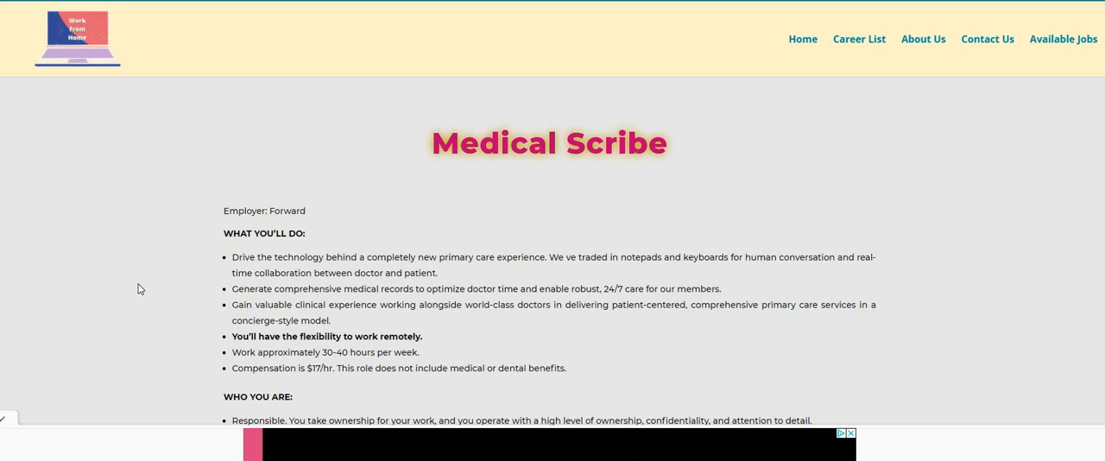
pyautogui.scroll(-3)
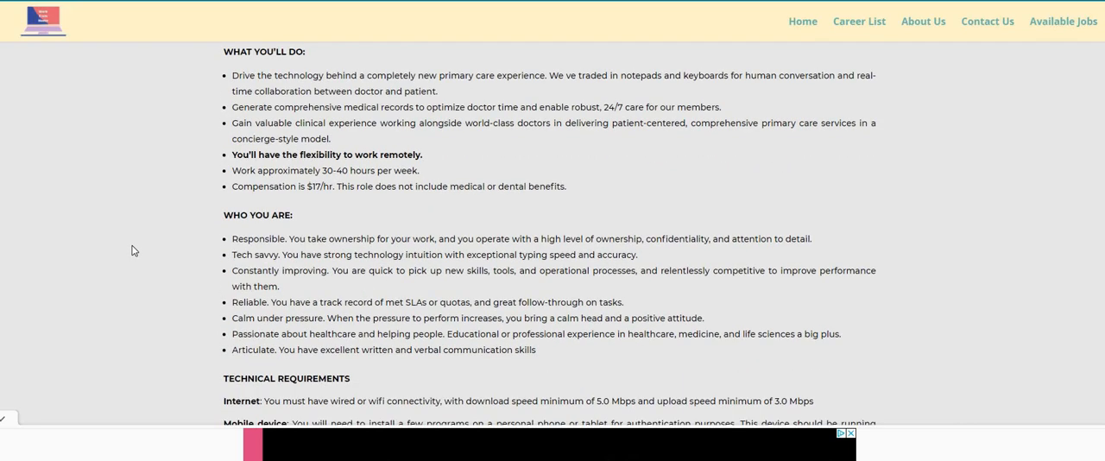
pyautogui.scroll(-3)
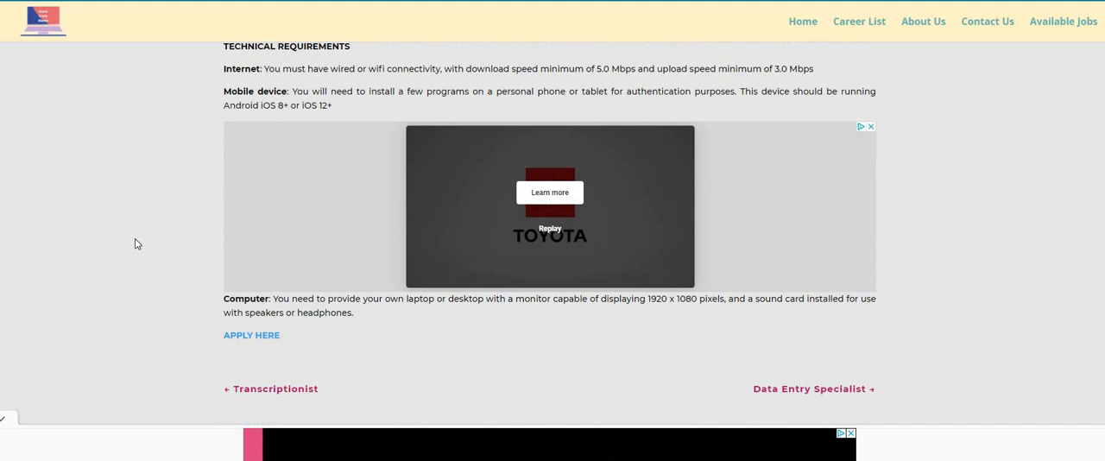
pyautogui.scroll(-3)
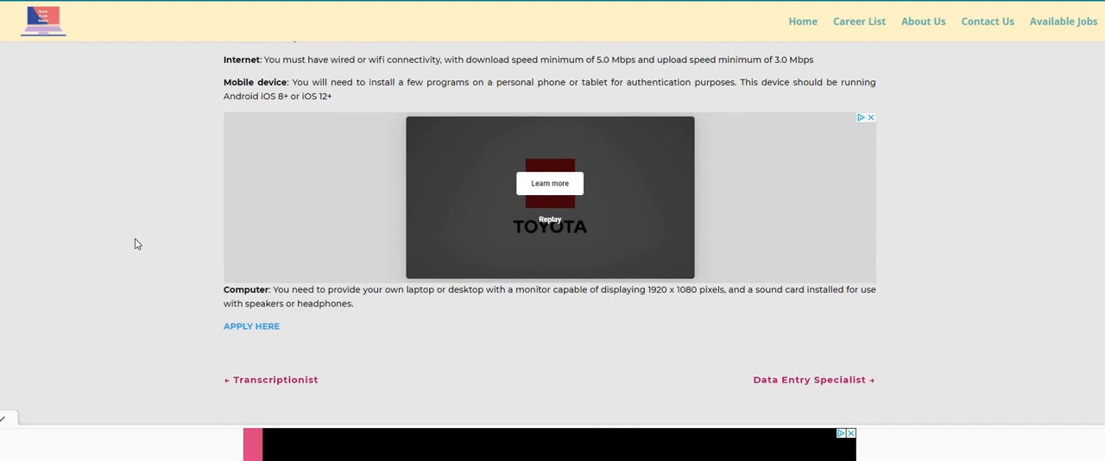